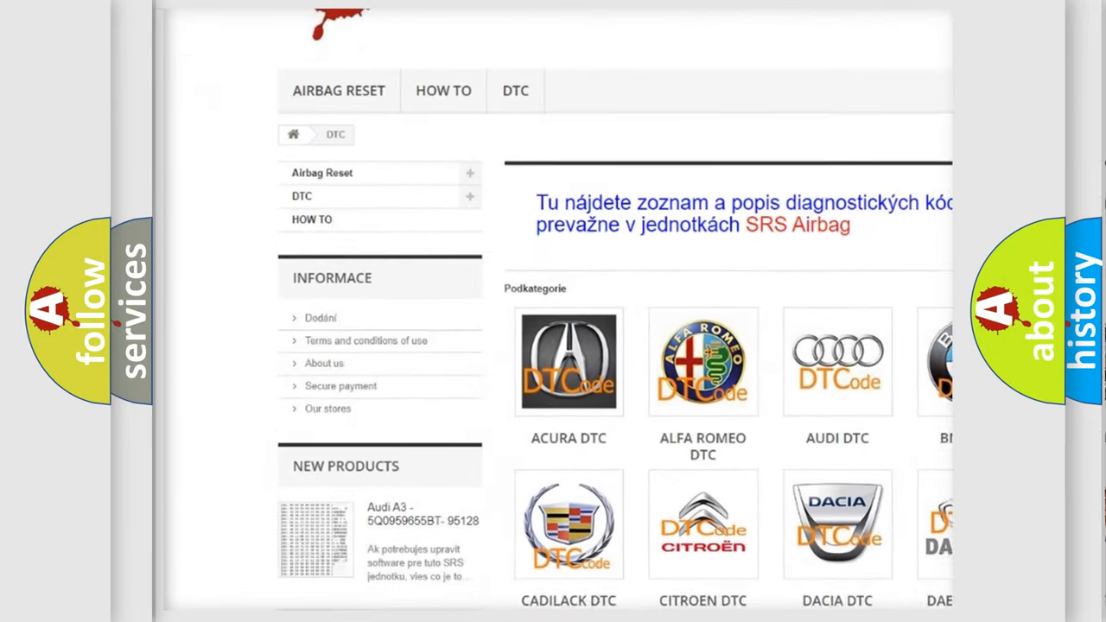
{"action": "scroll", "scroll_direction": "down", "scroll_amount": 3}
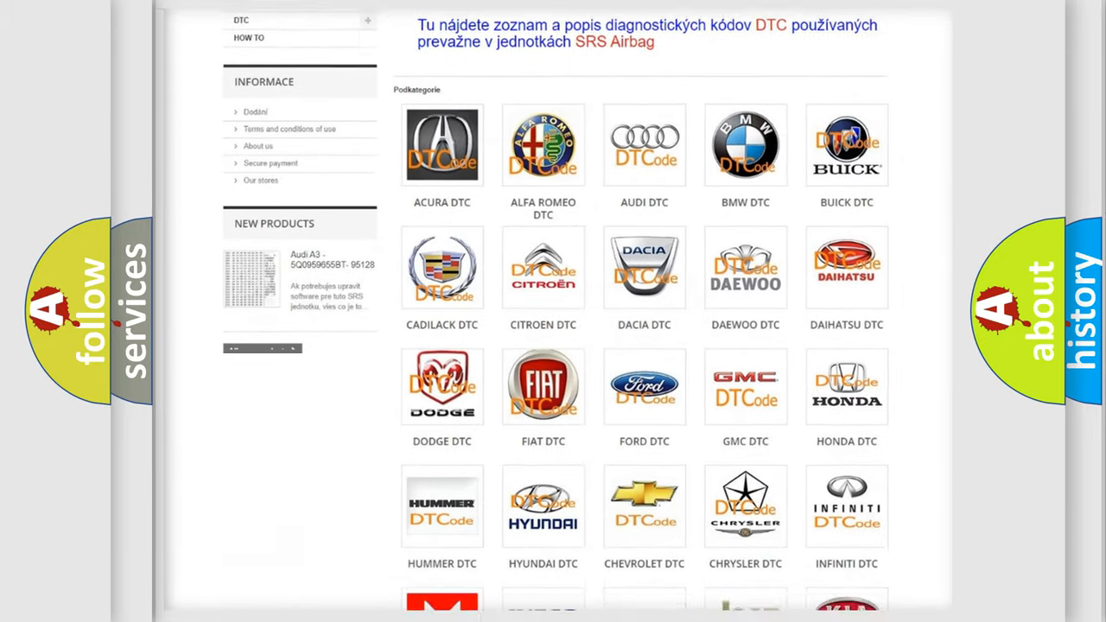
{"action": "scroll", "scroll_direction": "down", "scroll_amount": 3}
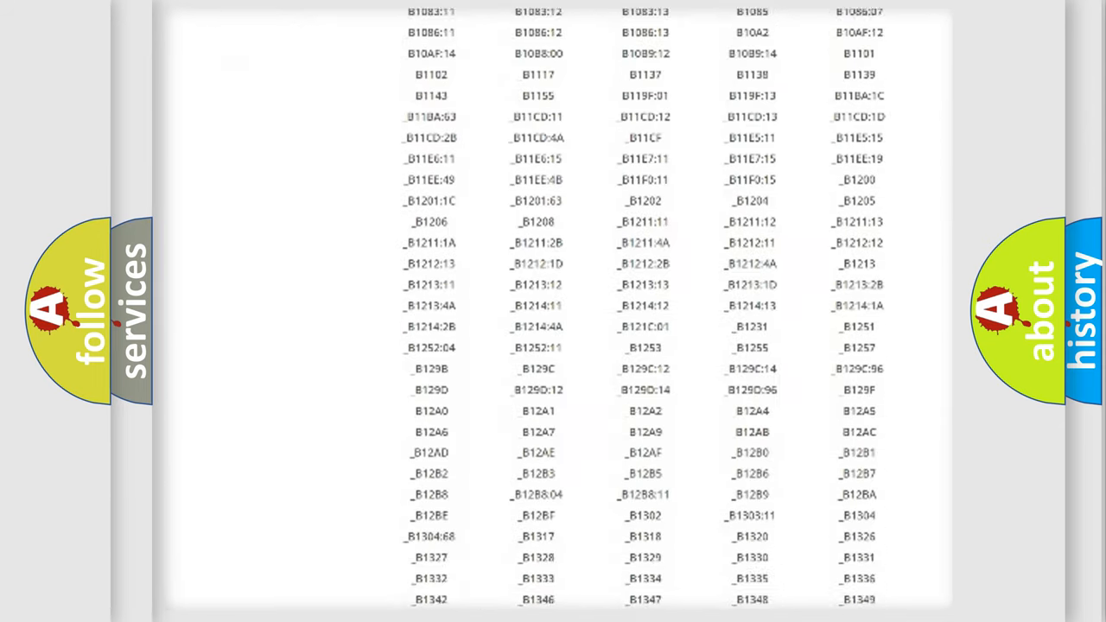
{"action": "scroll", "scroll_direction": "down", "scroll_amount": 3}
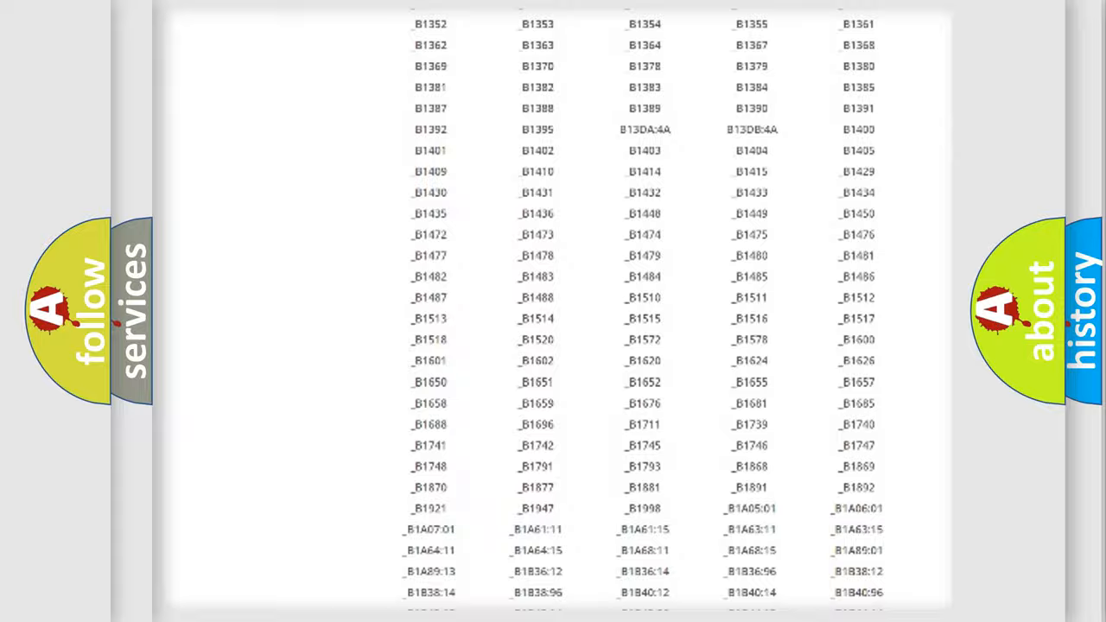